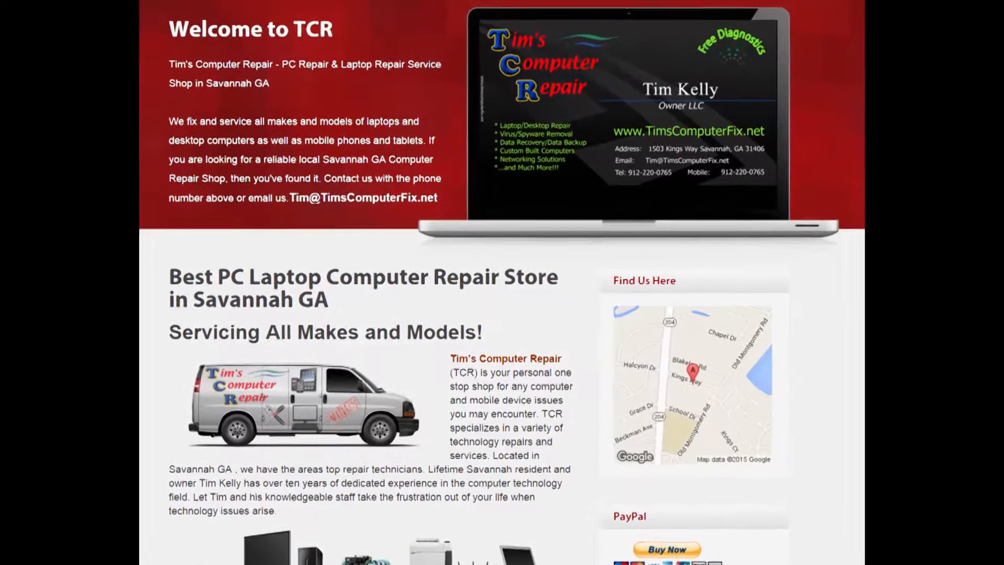
pyautogui.scroll(-3)
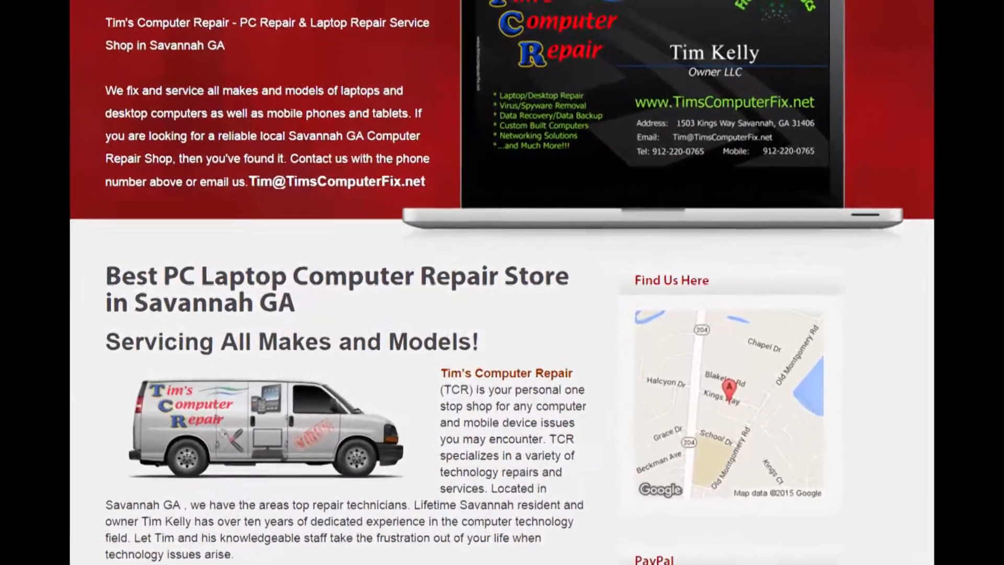
pyautogui.scroll(-3)
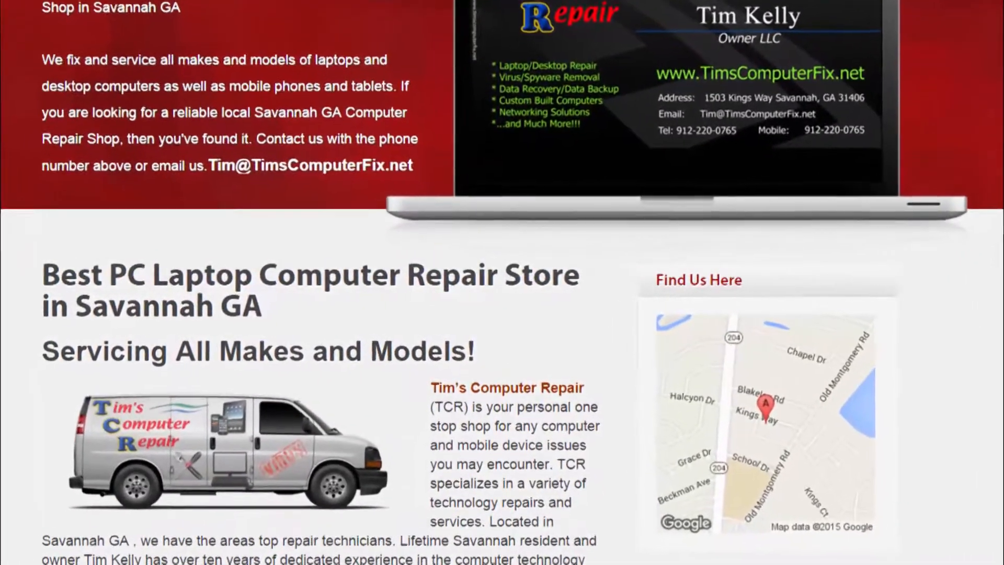